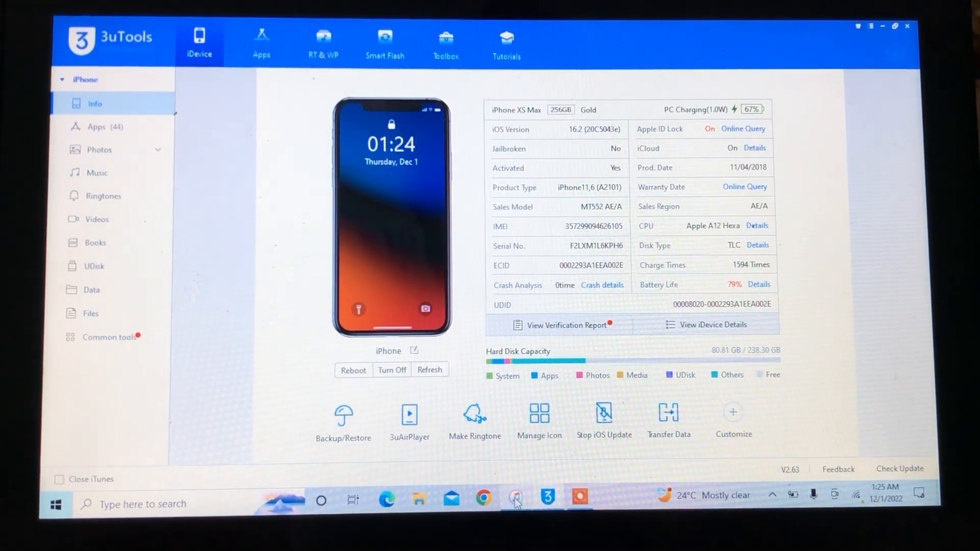
Go to the Smart Flash section listing the imported iOS 16.1.1 firmware for the iPhone XS Max
{"action": "left_click", "coordinate": [384, 39]}
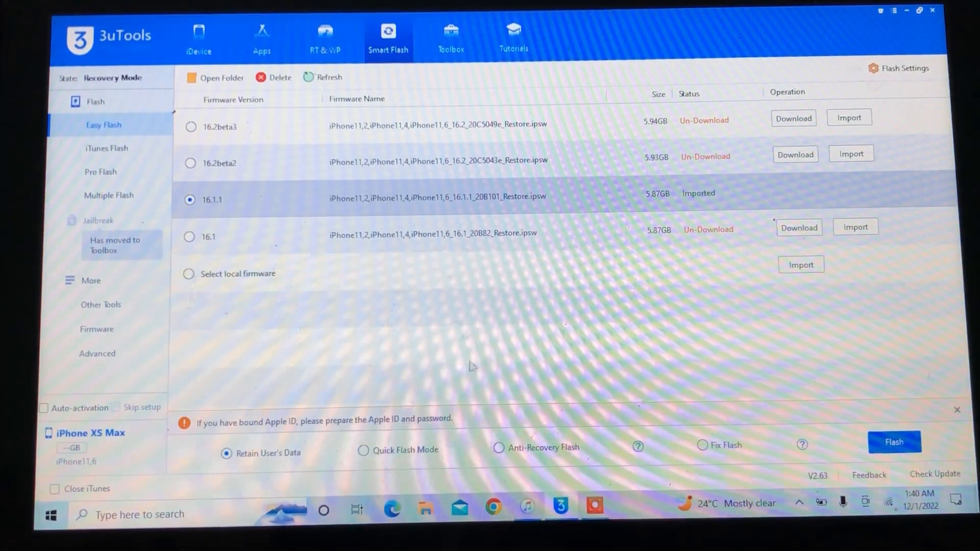
Choose Quick Flash Mode and start flashing iOS 16.1.1, raising the Easy Flash reminder
{"action": "left_click", "coordinate": [364, 449]}
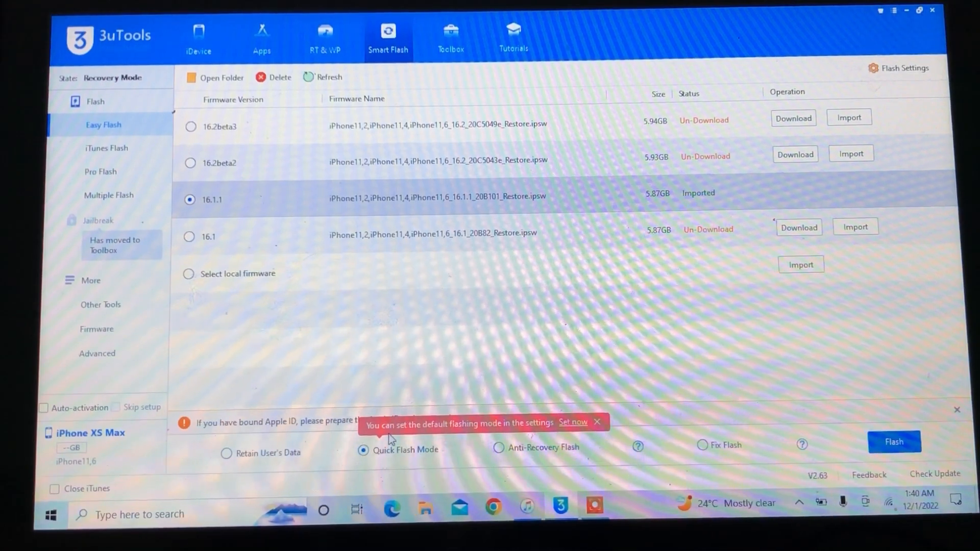
{"action": "mouse_move", "coordinate": [613, 442]}
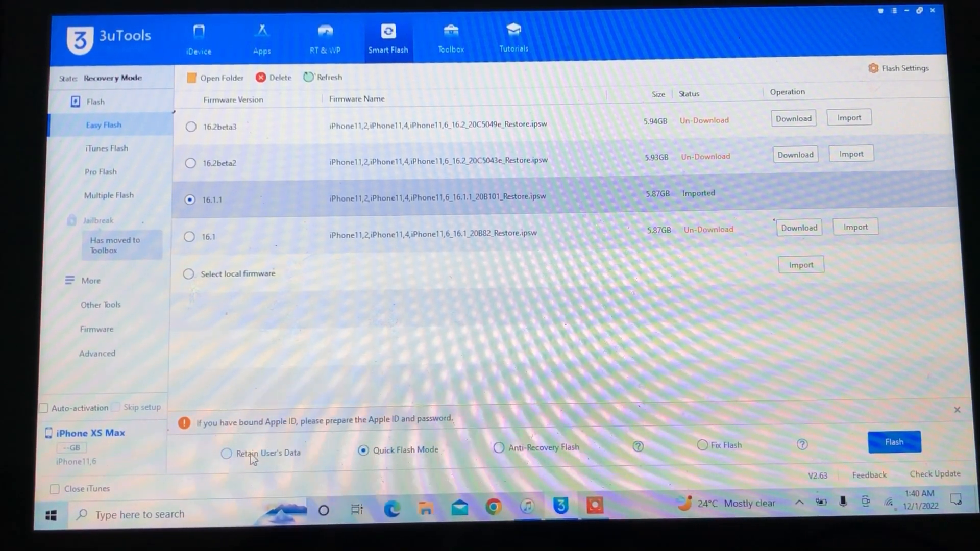
{"action": "left_click", "coordinate": [894, 441]}
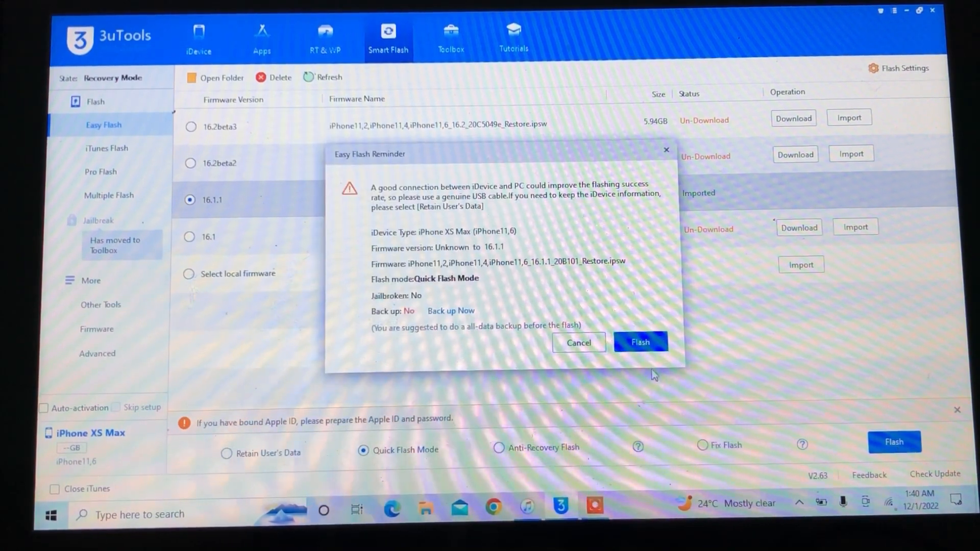
Confirm the reminder so the iOS 16.1.1 flash runs through to Clean Flash Completed
{"action": "left_click", "coordinate": [641, 342]}
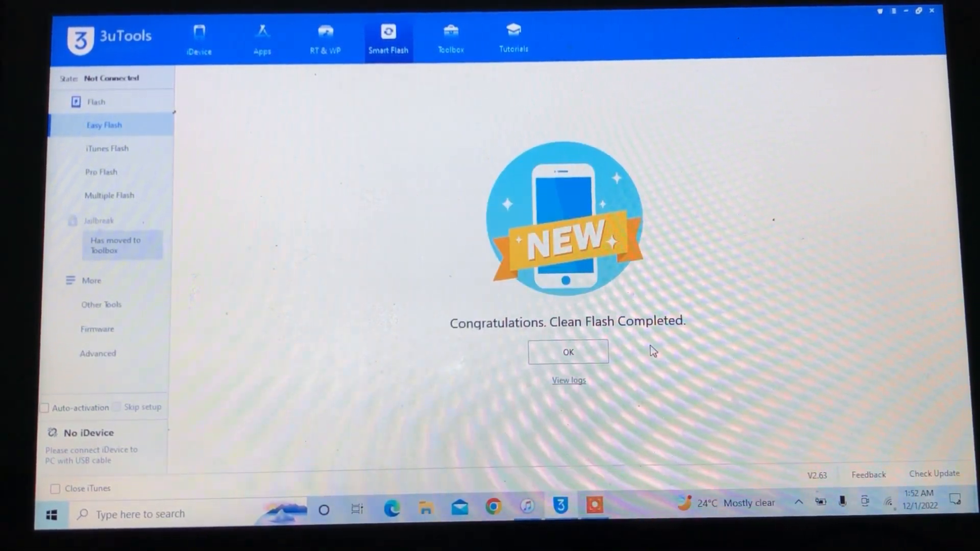
Acknowledge the completion message and return to the iDevice info page for the restored iPhone
{"action": "left_click", "coordinate": [567, 352]}
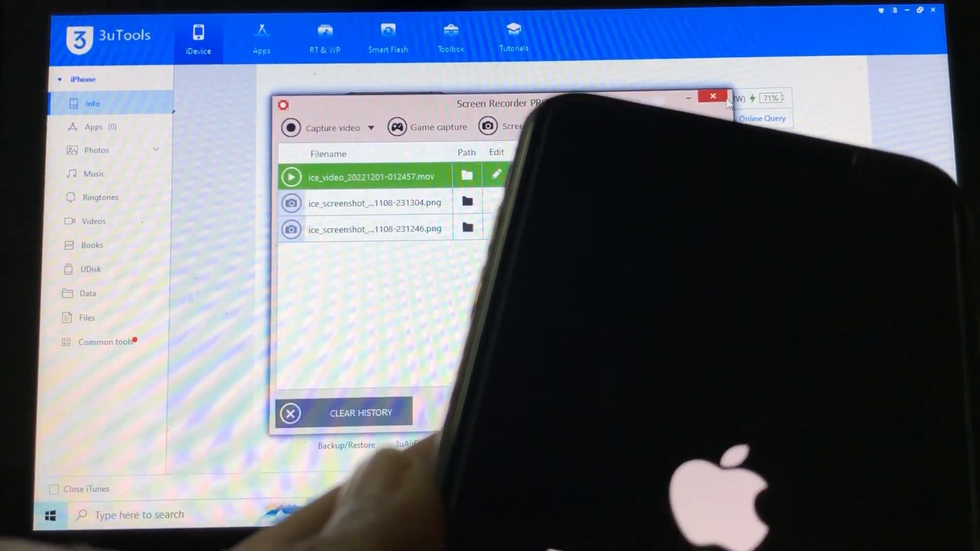
{"action": "left_click", "coordinate": [708, 99]}
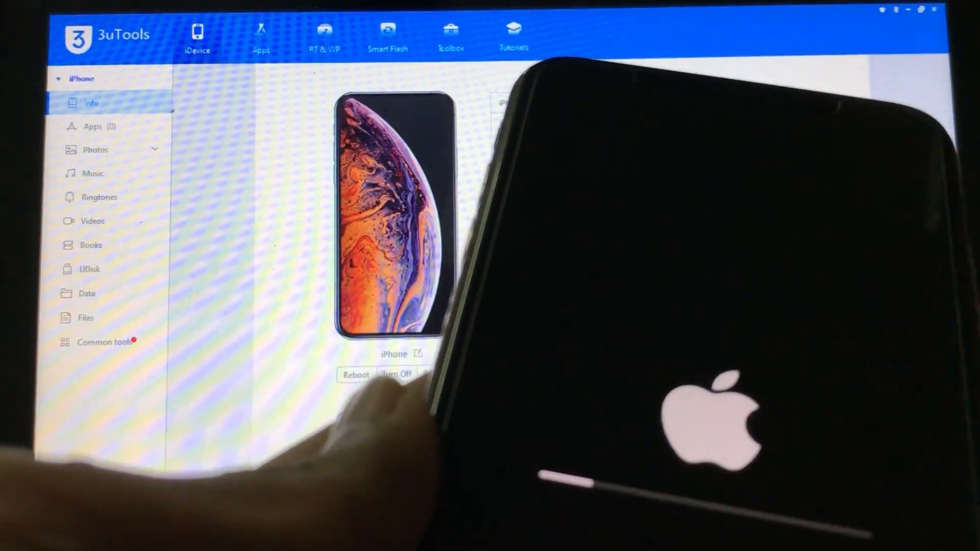